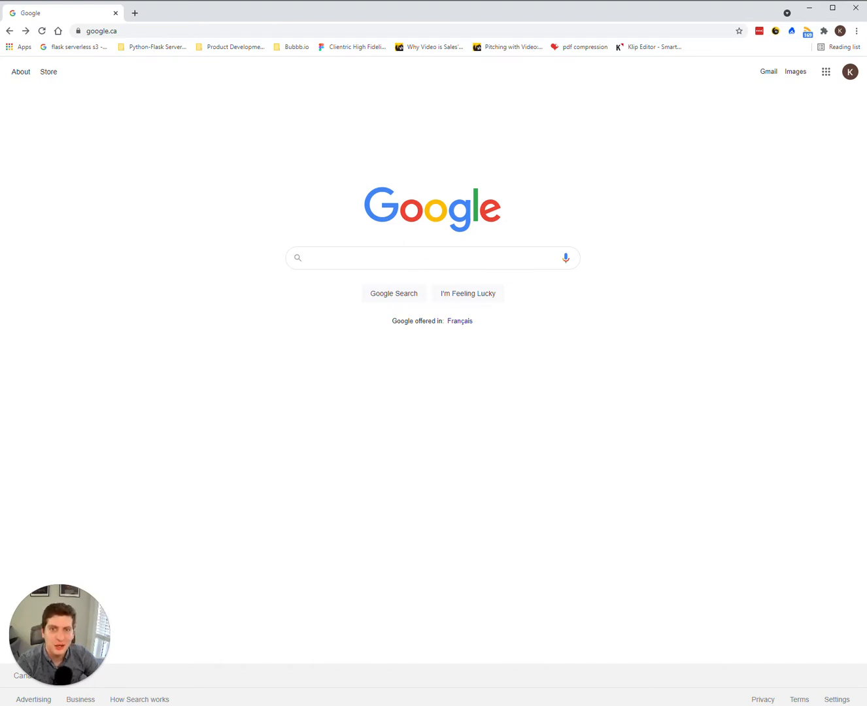
- Navigate the browser to the Zoho Store home page at store.zoho.com
{"action": "left_click", "coordinate": [98, 31]}
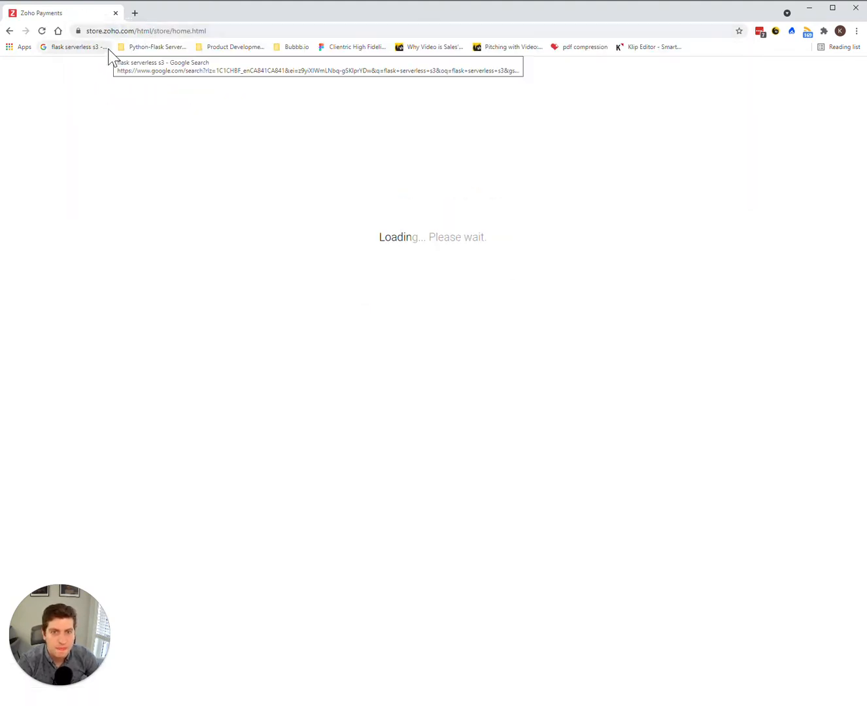
{"action": "mouse_move", "coordinate": [397, 118]}
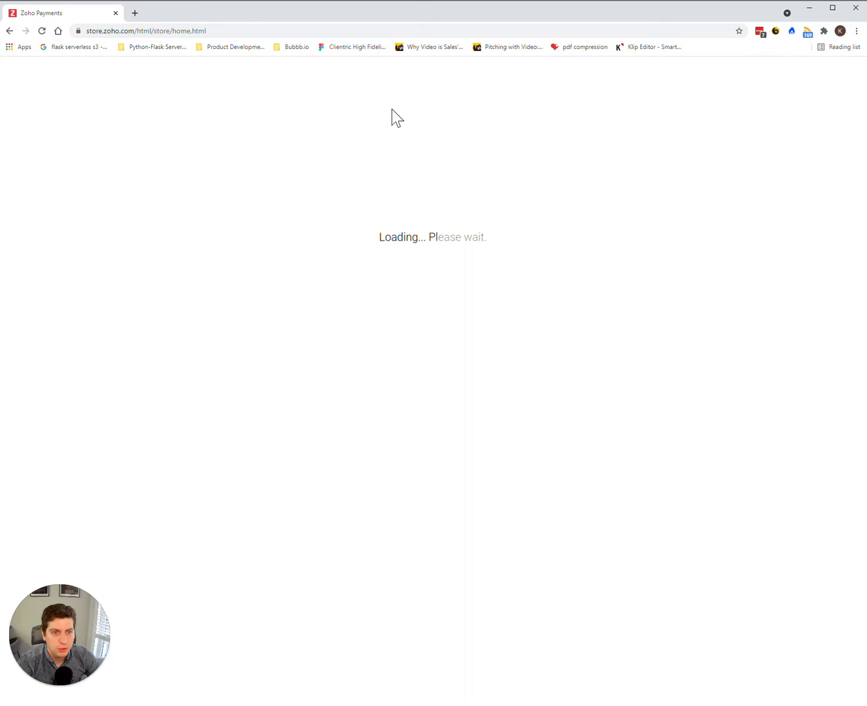
{"action": "mouse_move", "coordinate": [791, 69]}
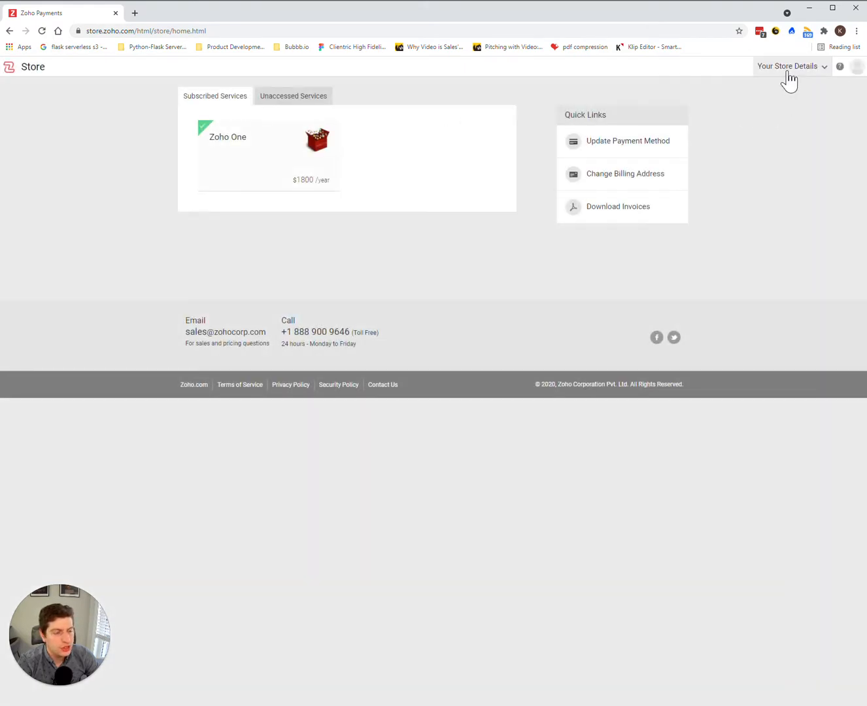
- Choose Tag your Partner from the Your Store Details dropdown
{"action": "left_click", "coordinate": [788, 66]}
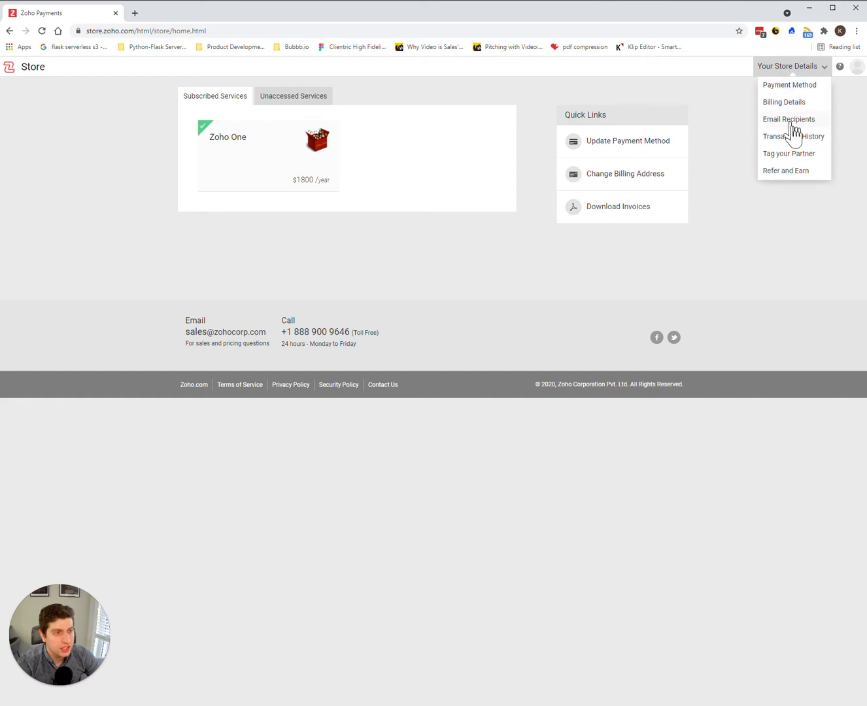
{"action": "left_click", "coordinate": [789, 153]}
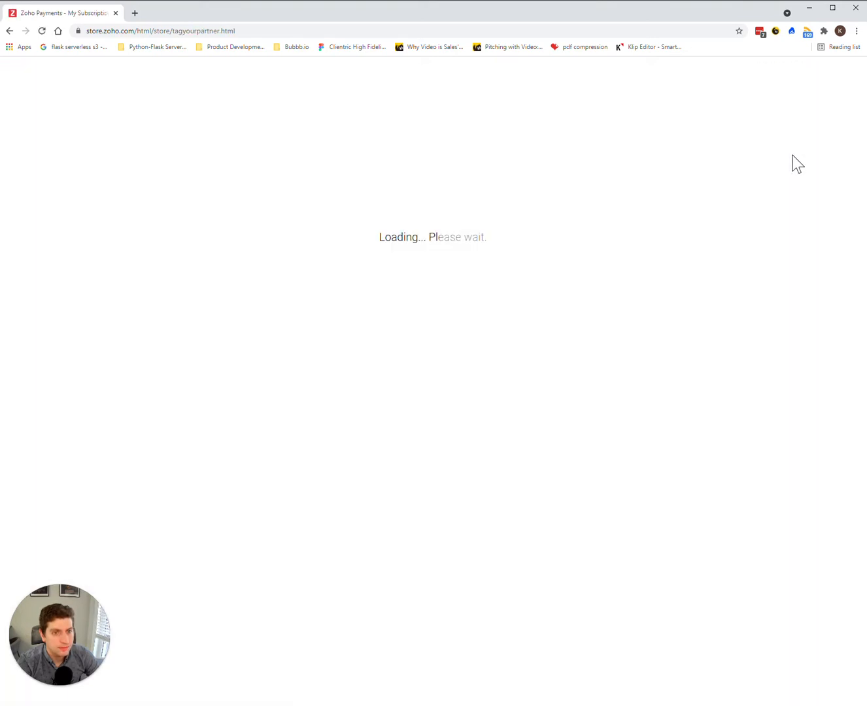
{"action": "mouse_move", "coordinate": [666, 330]}
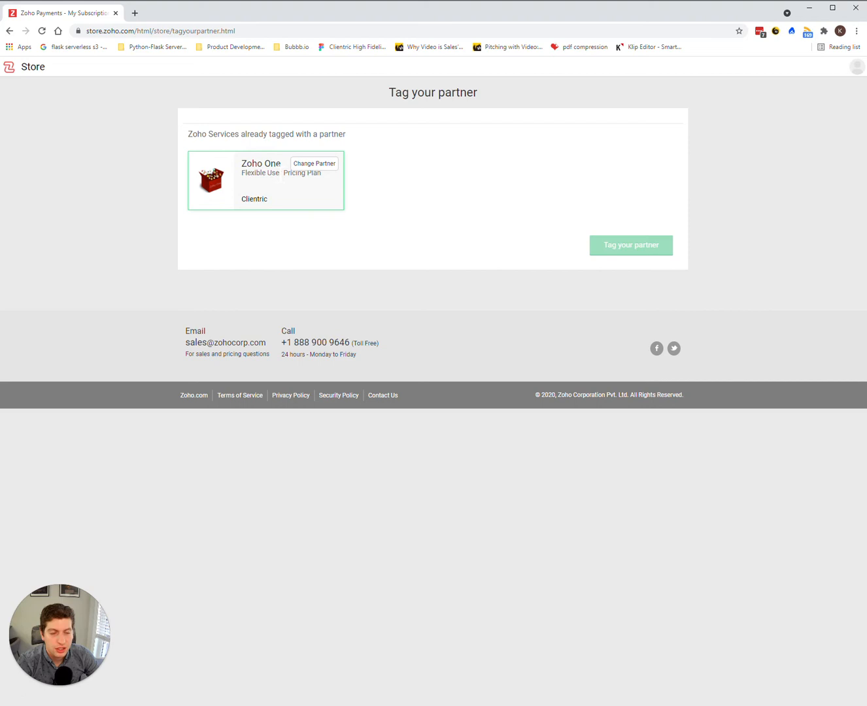
{"action": "mouse_move", "coordinate": [419, 189]}
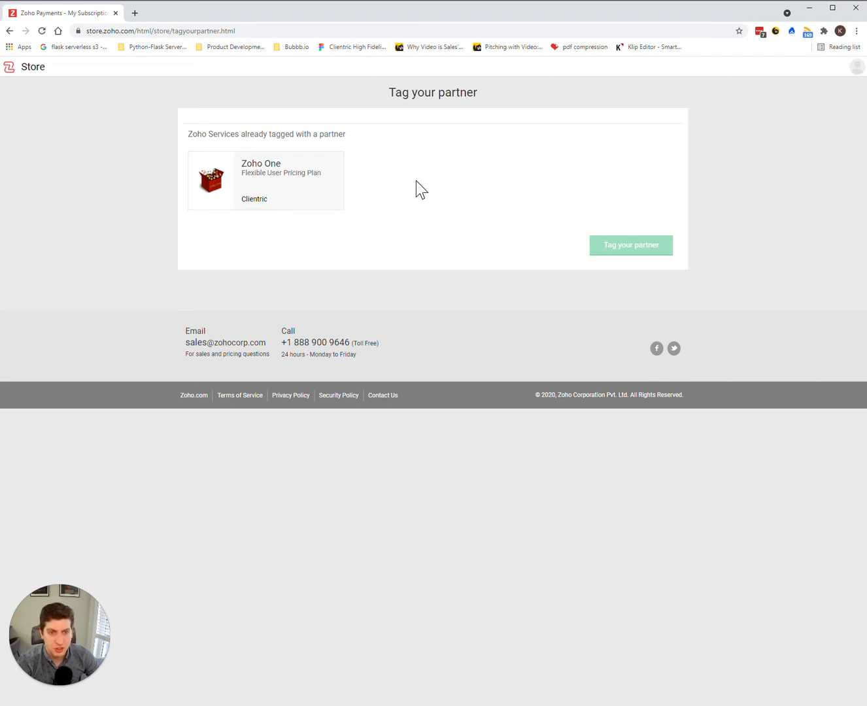
{"action": "mouse_move", "coordinate": [340, 256]}
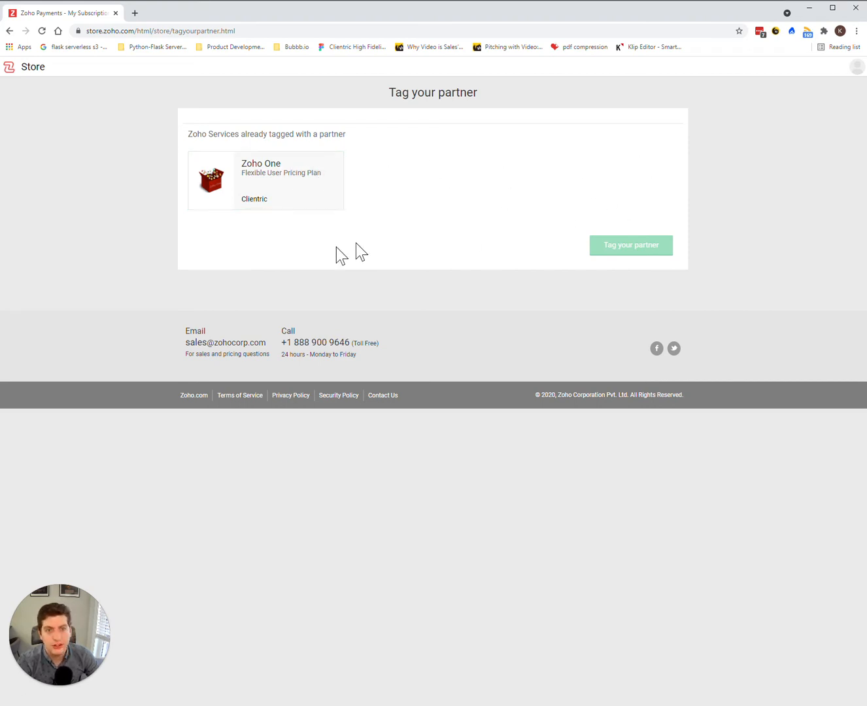
{"action": "mouse_move", "coordinate": [270, 270]}
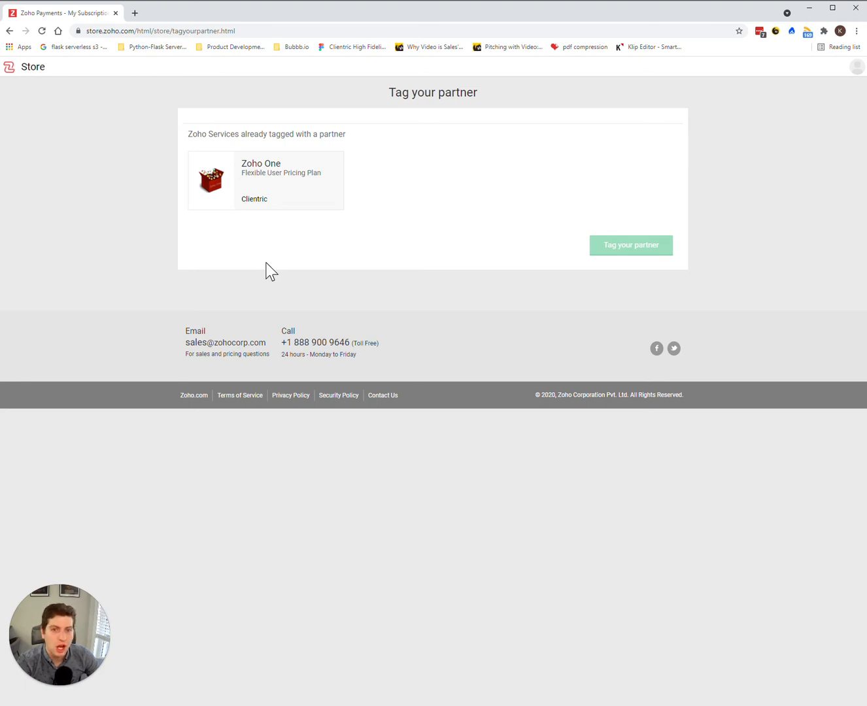
{"action": "mouse_move", "coordinate": [265, 180]}
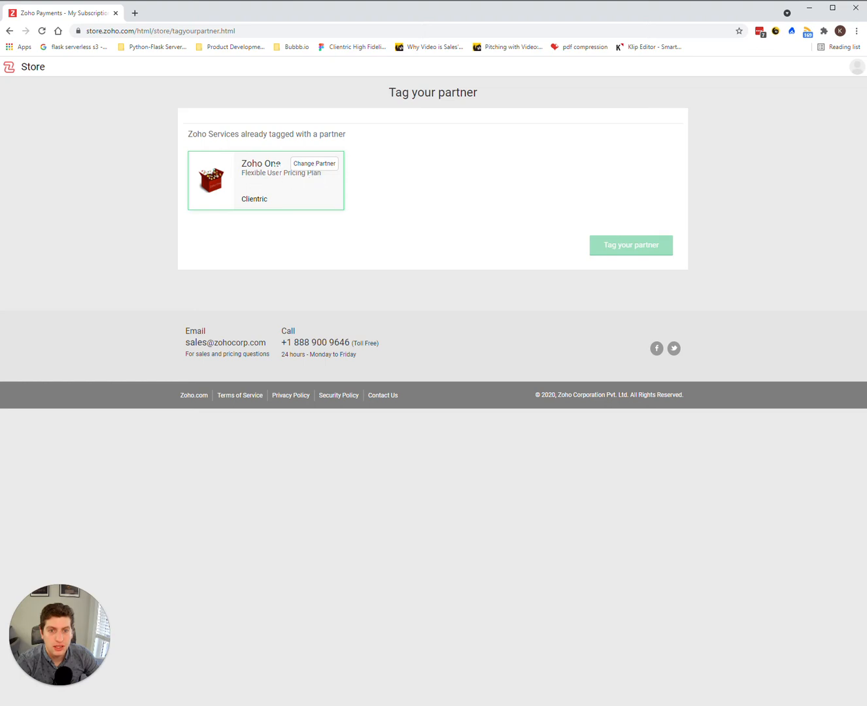
- Open Change Partner on the Zoho One card and enter partner code 'Clientric.co'
{"action": "left_click", "coordinate": [314, 163]}
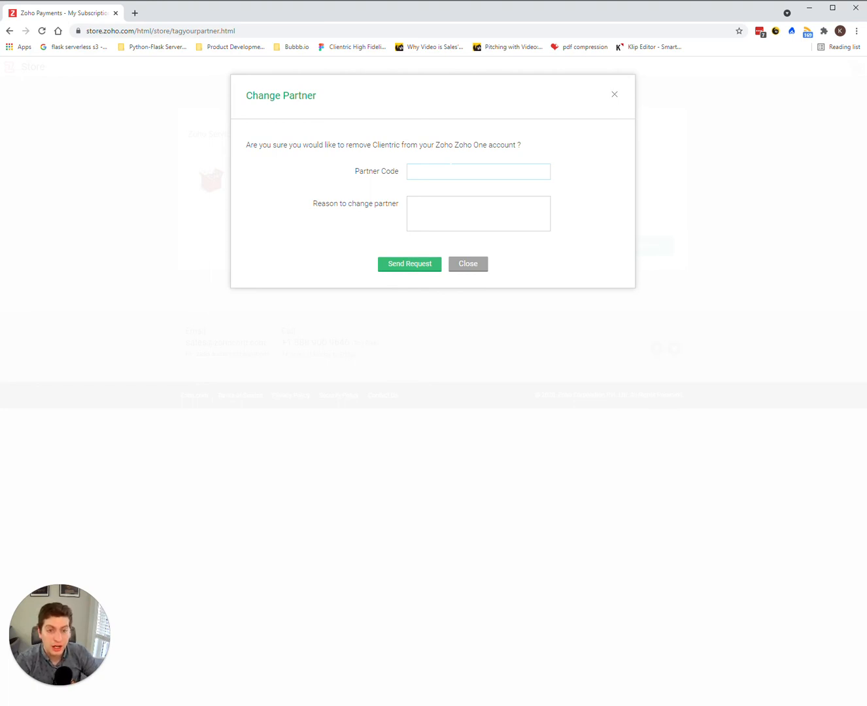
{"action": "left_click", "coordinate": [478, 171]}
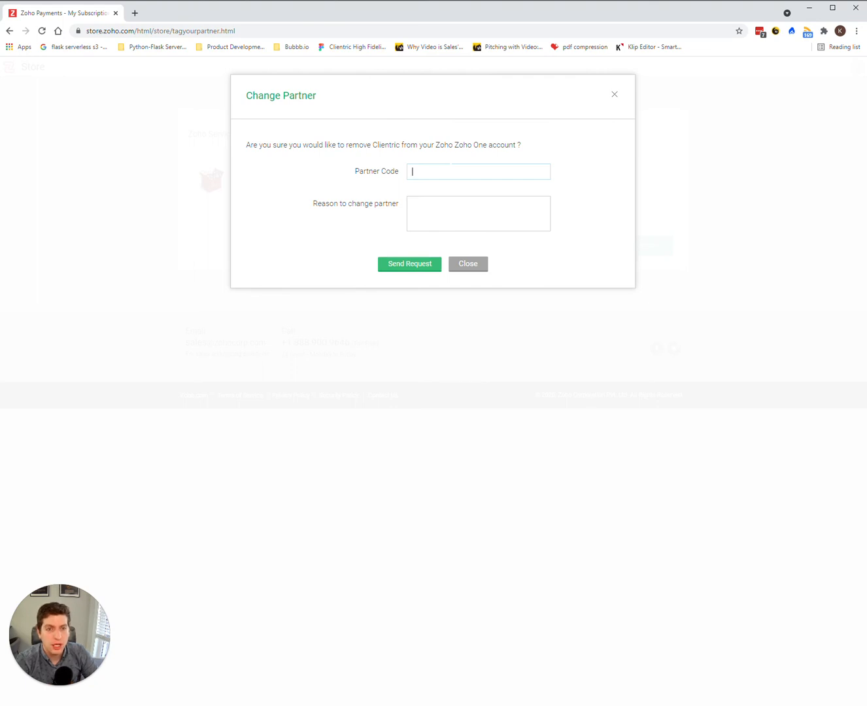
{"action": "type", "text": "Clien"}
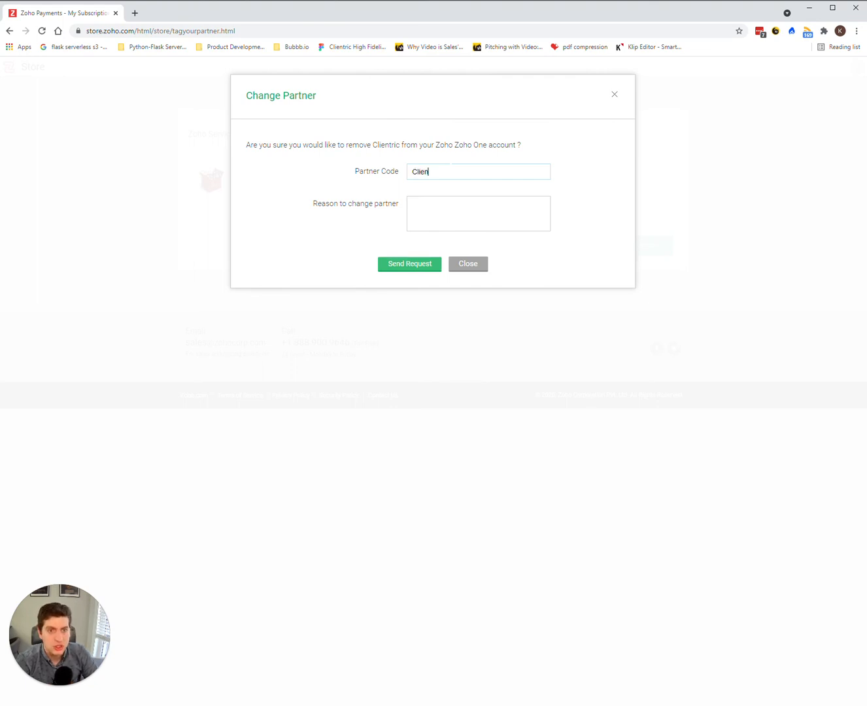
{"action": "type", "text": "tric.co"}
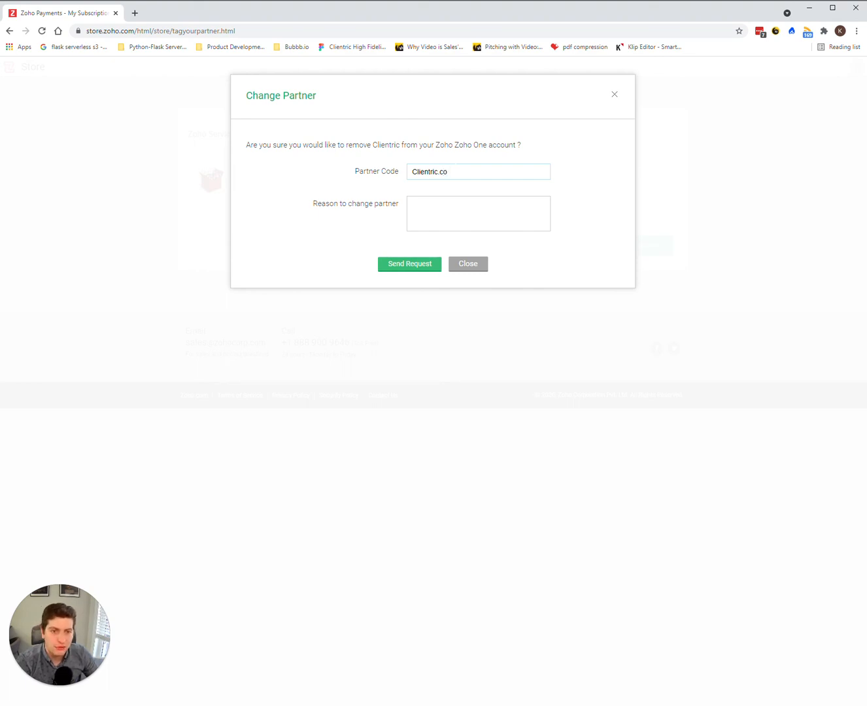
{"action": "left_click", "coordinate": [478, 172]}
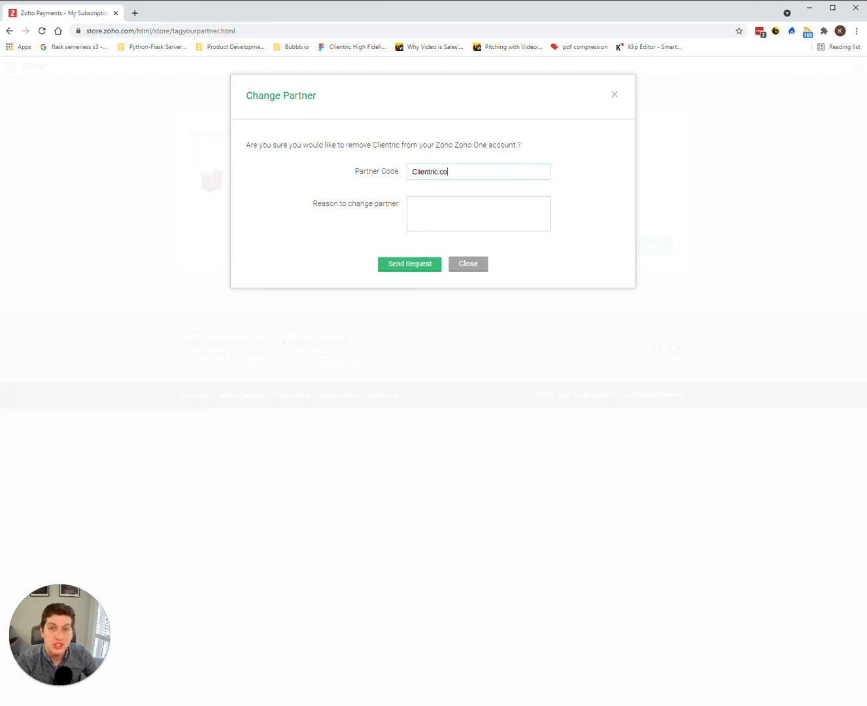